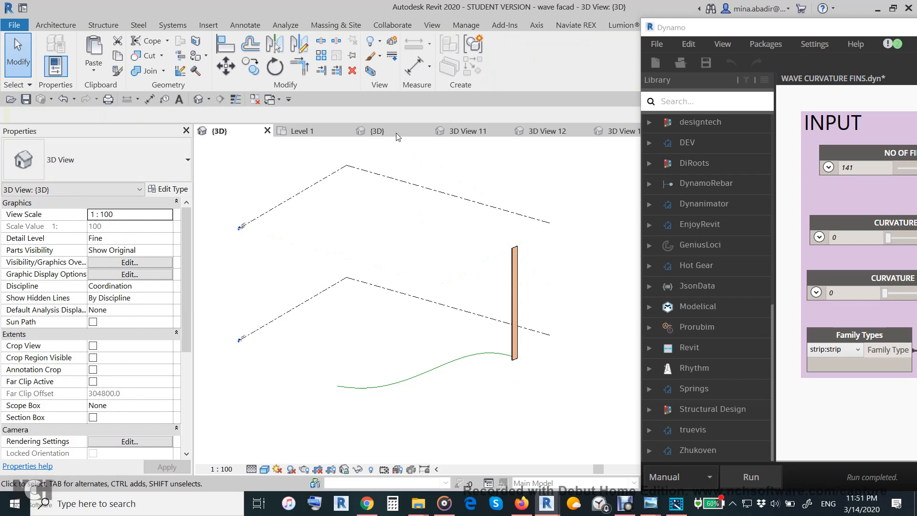
Step: Open the strip fin family for editing, with D1–D7 at 1500 and Cherry material
click(378, 130)
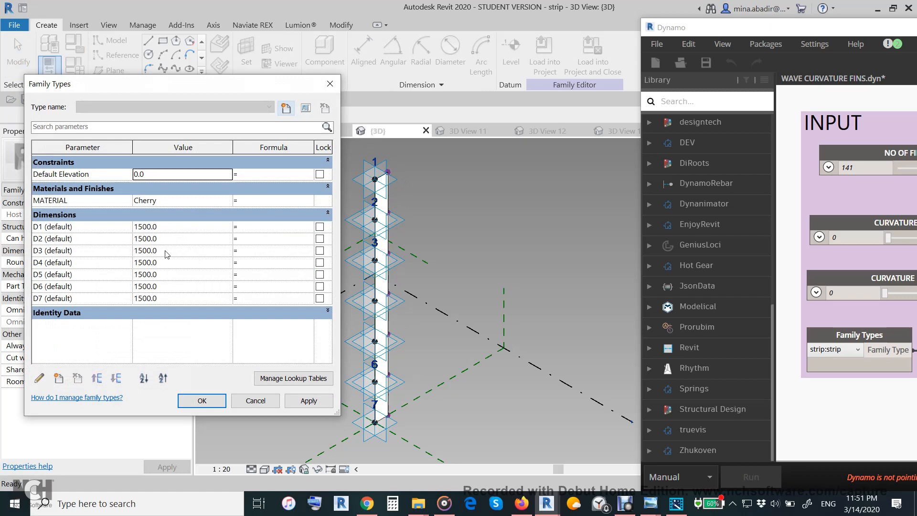
Step: Set the strip family's D4 dimension to 3000 so the fin bulges at its middle
click(308, 400)
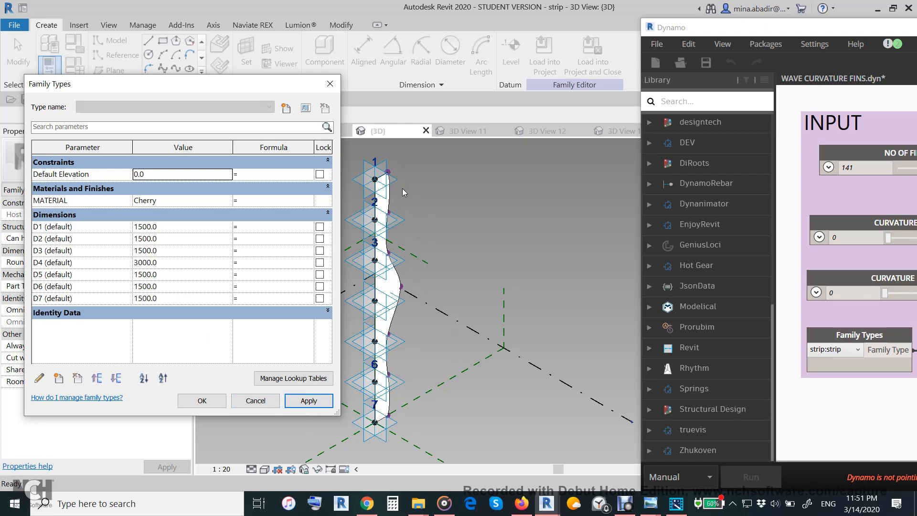
mouse_move(399, 413)
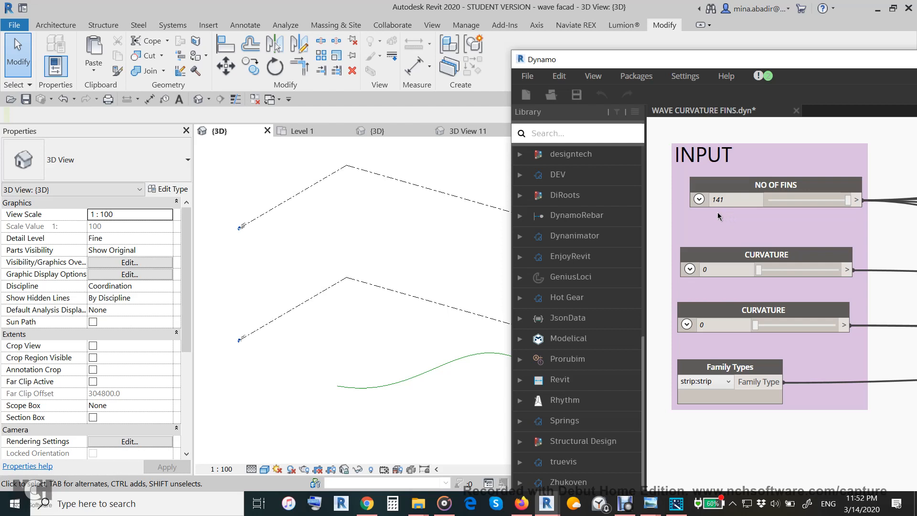
mouse_move(714, 75)
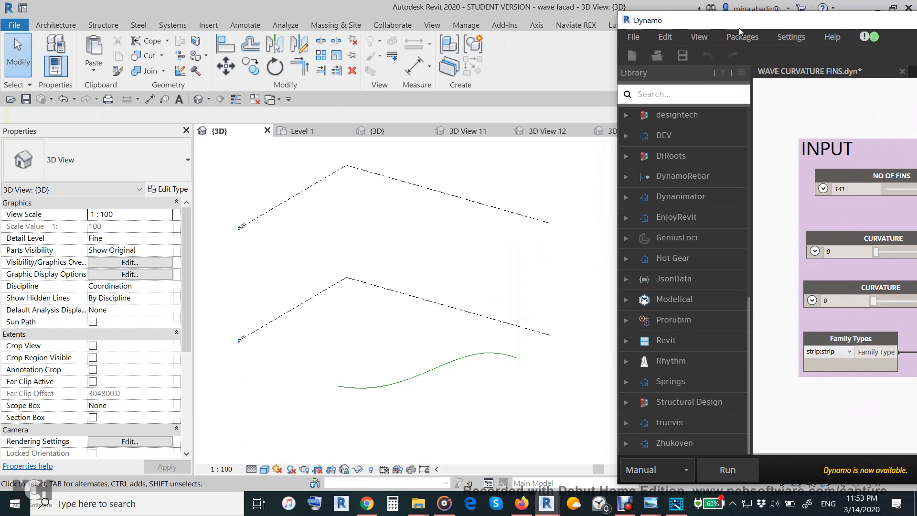
Step: Run the Dynamo script to place 137 fins, then raise the first curvature to 550
click(726, 469)
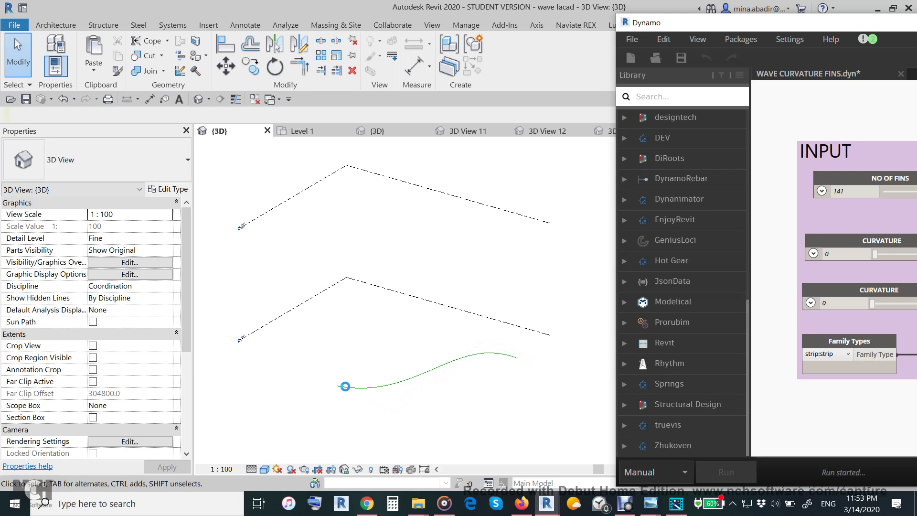
click(726, 472)
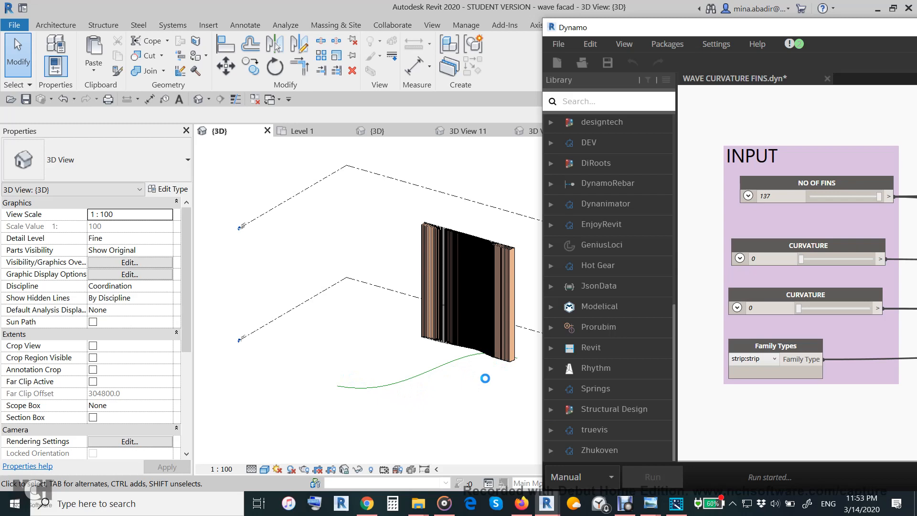
click(653, 477)
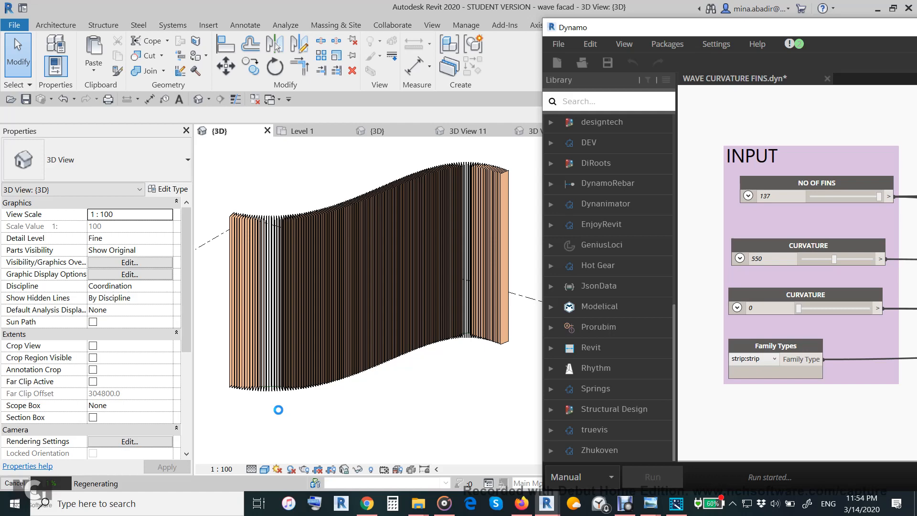
Step: Increase the first curvature to 1200 for a deeper wave in the fin wall
click(653, 476)
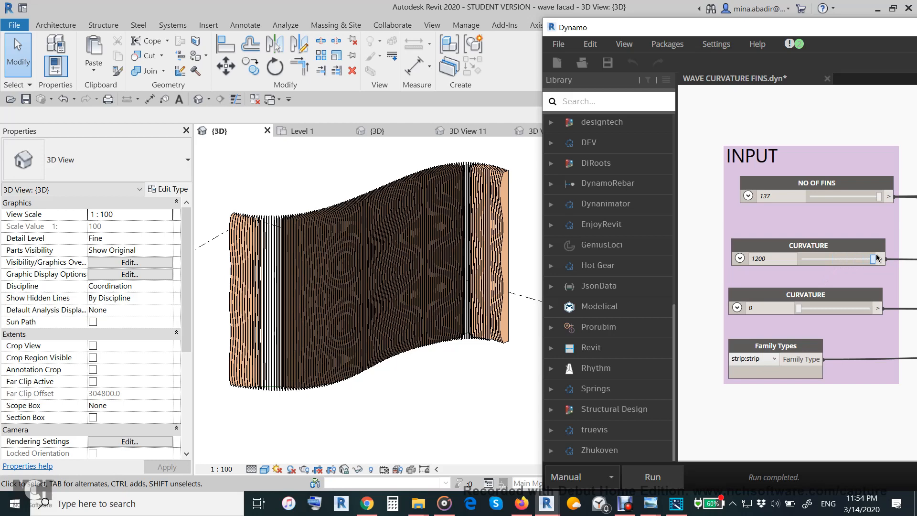
Step: Rerun with curvature 1200 and view the deep-wave façade in 3D View 11
click(652, 477)
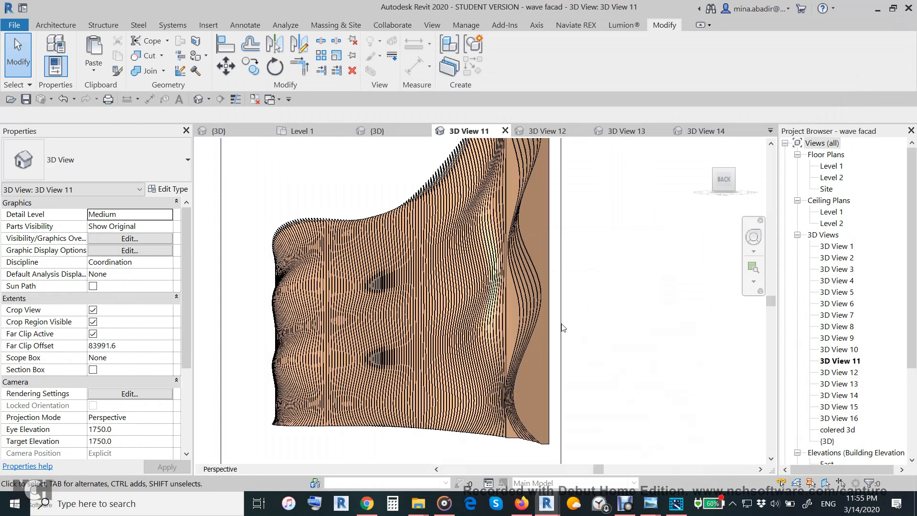
Step: Open the cloud rendering gallery for wave facad.rvt showing the timber fins
click(549, 131)
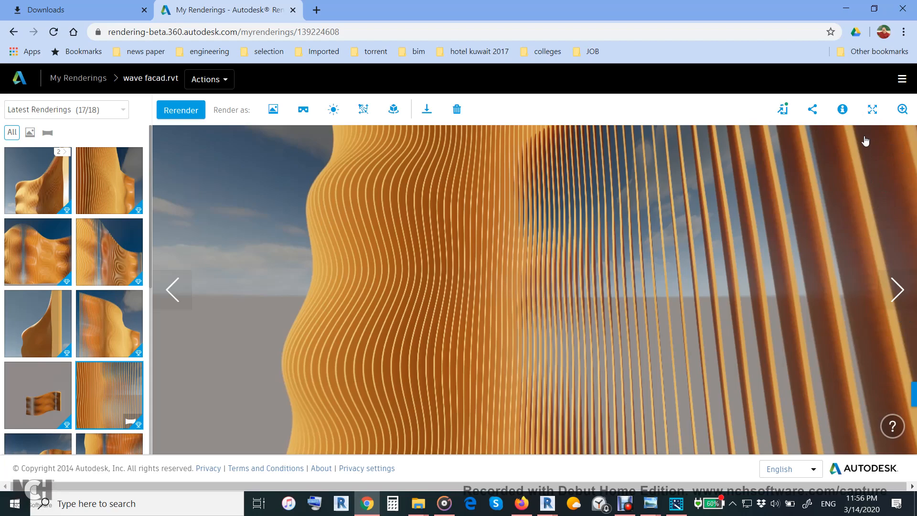
Step: Show the upward-looking panorama render of the fins full screen
click(872, 109)
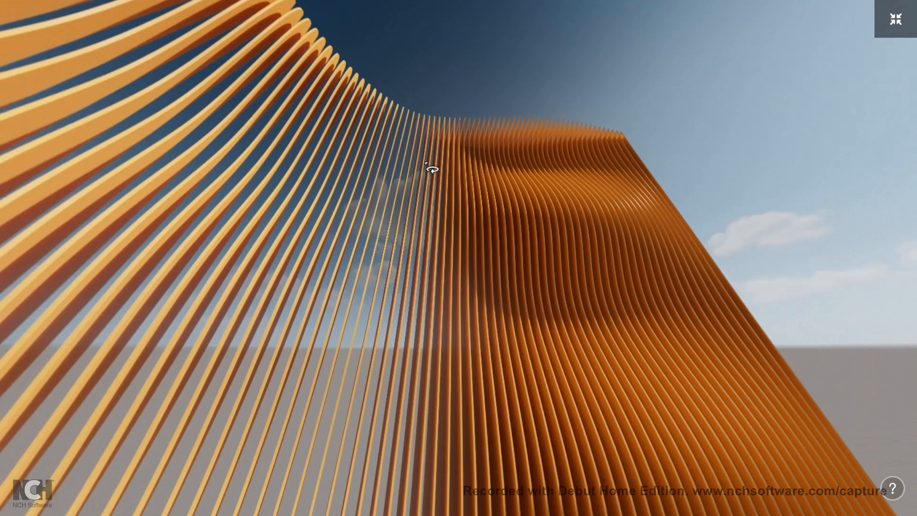
Step: Leave full screen and turn the panorama to look along the fins curving overhead
click(896, 18)
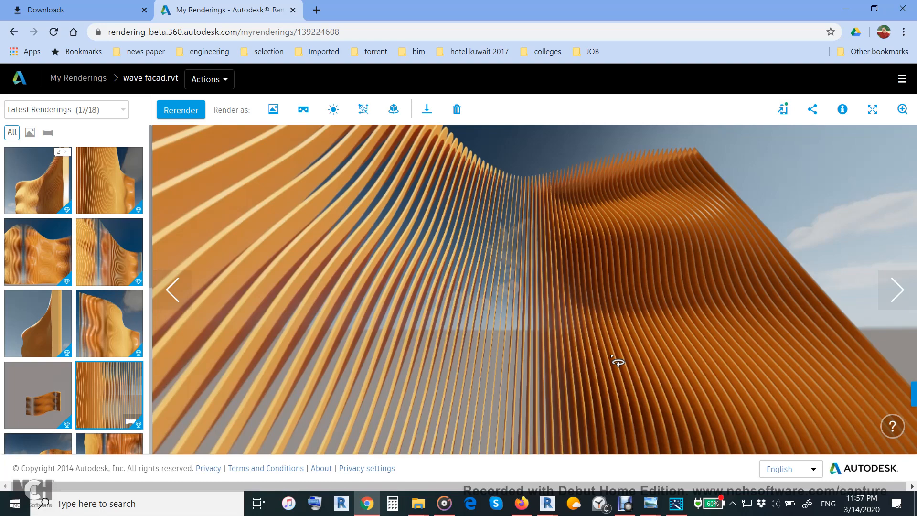
drag(617, 361, 603, 364)
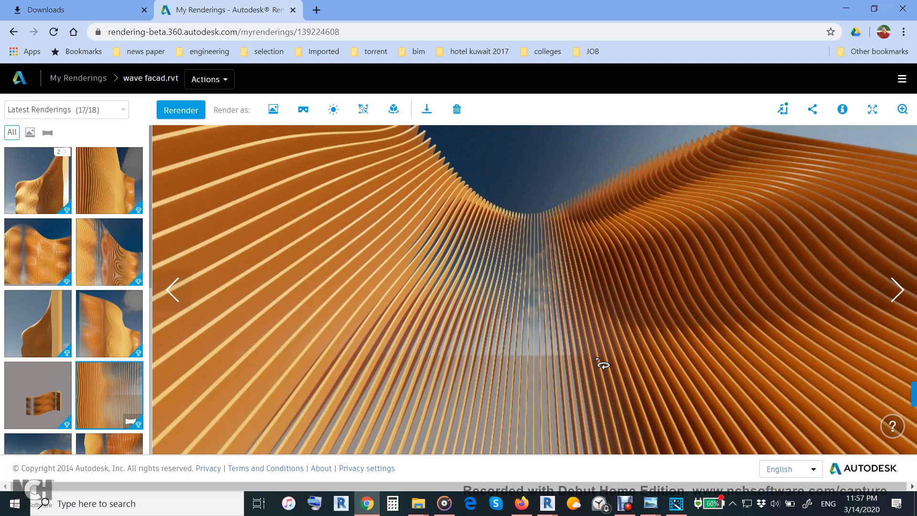